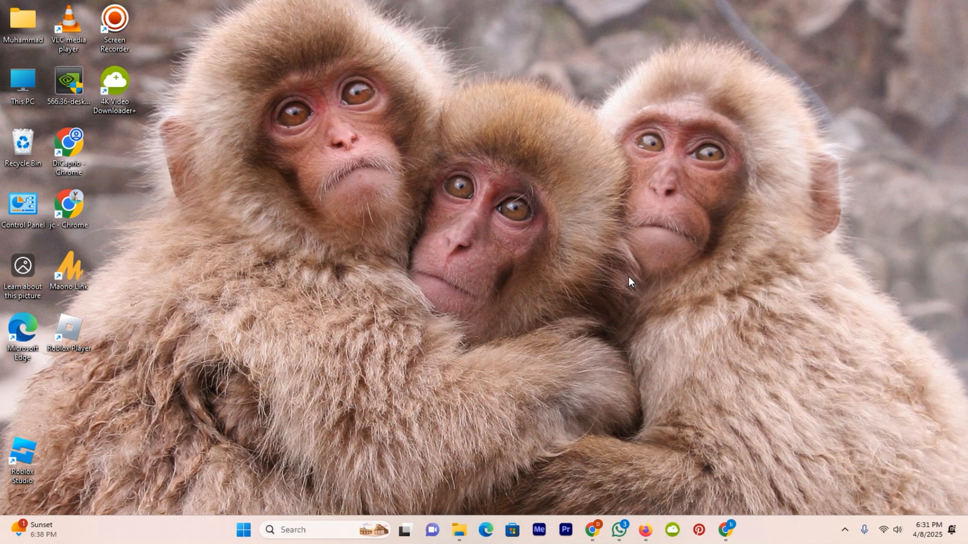
mouse_move(637, 280)
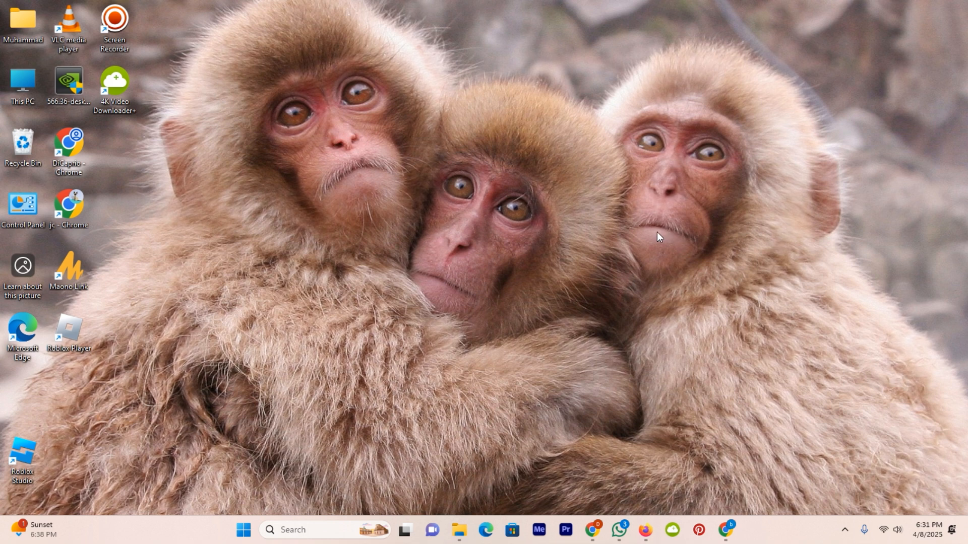
mouse_move(607, 240)
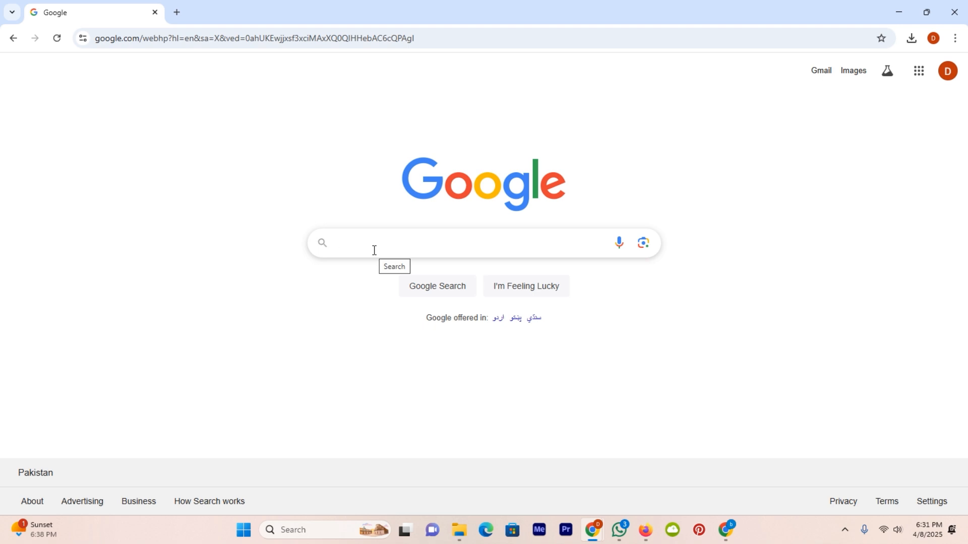
- Search Google for 'voicemeeter' and reach the VB-Audio page's ZIP download section
text(voicemeeter)
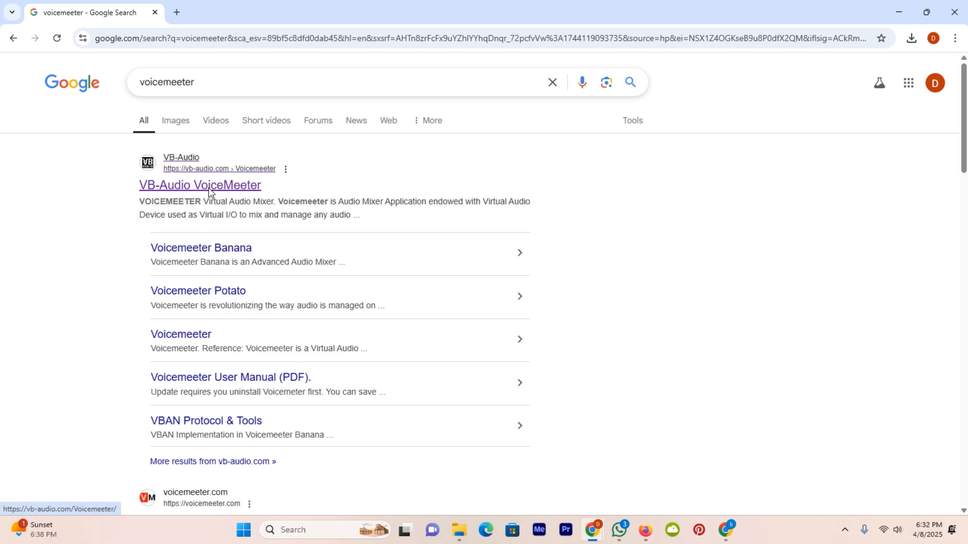
click(198, 185)
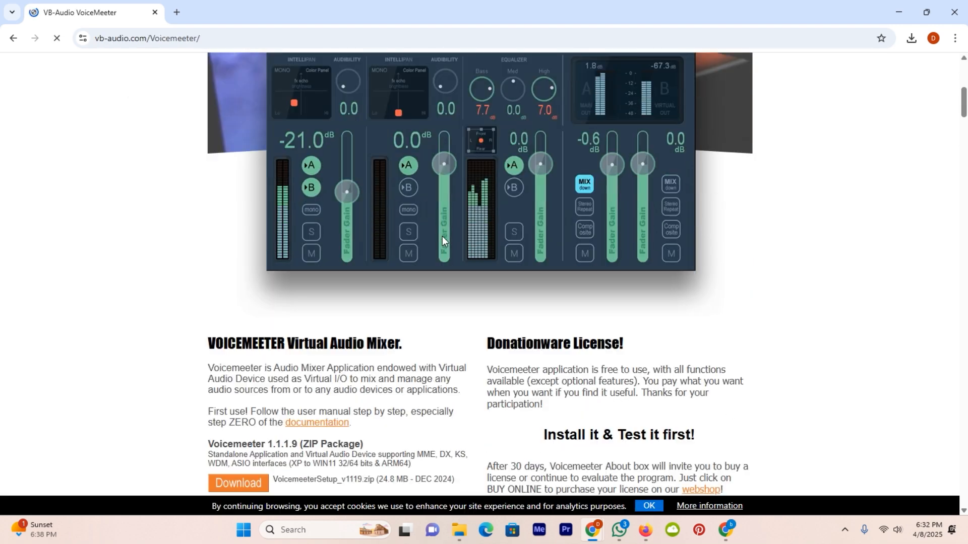
scroll(down, 3)
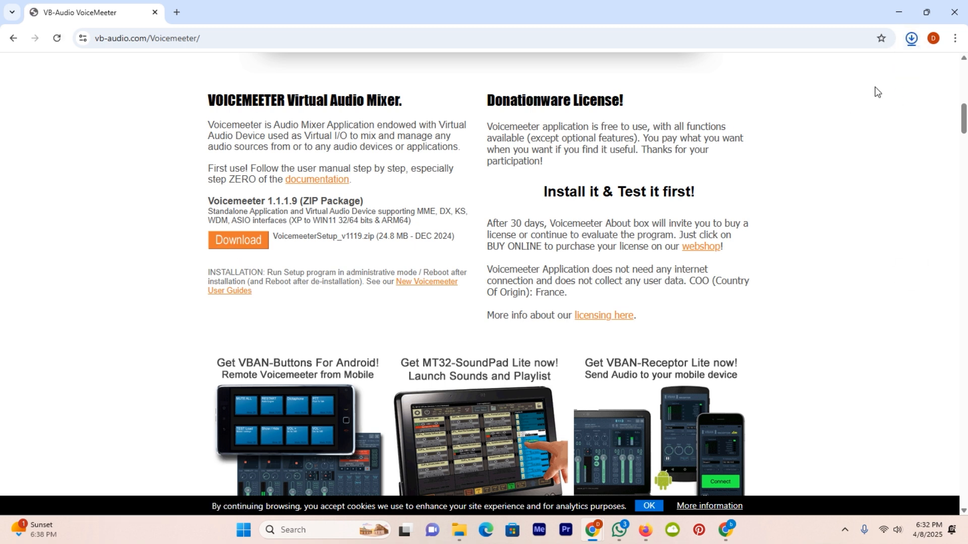
- Show the downloaded VoicemeeterSetup_v1119 (1) file in its Downloads folder
click(910, 38)
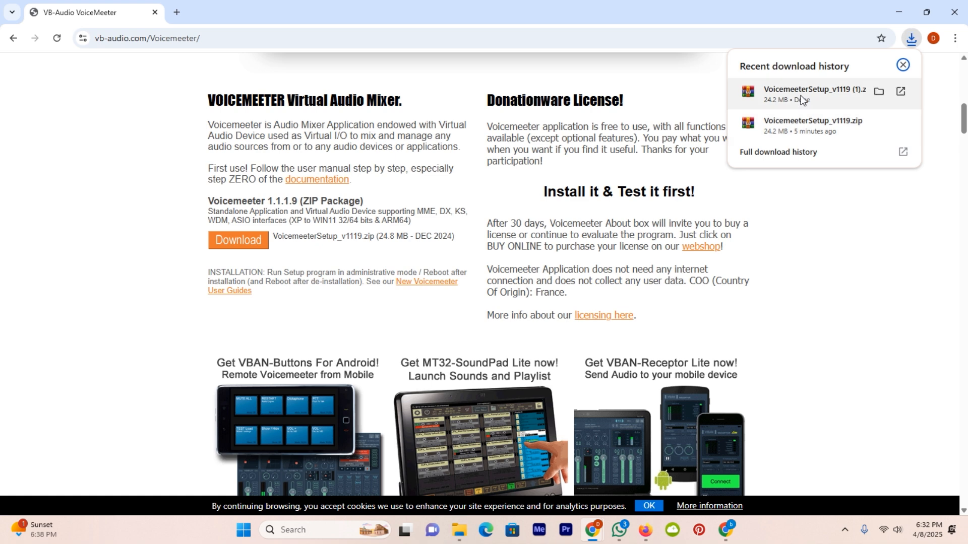
mouse_move(884, 106)
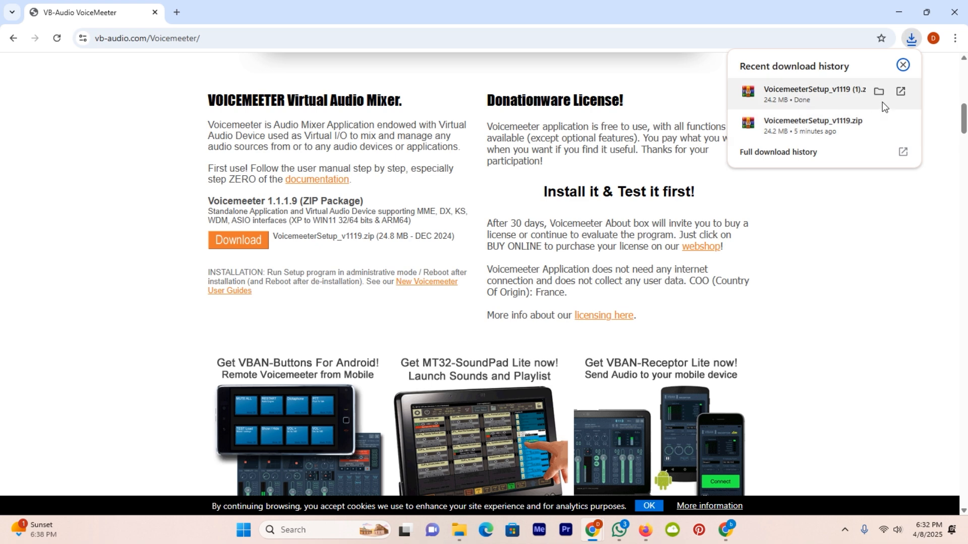
click(879, 91)
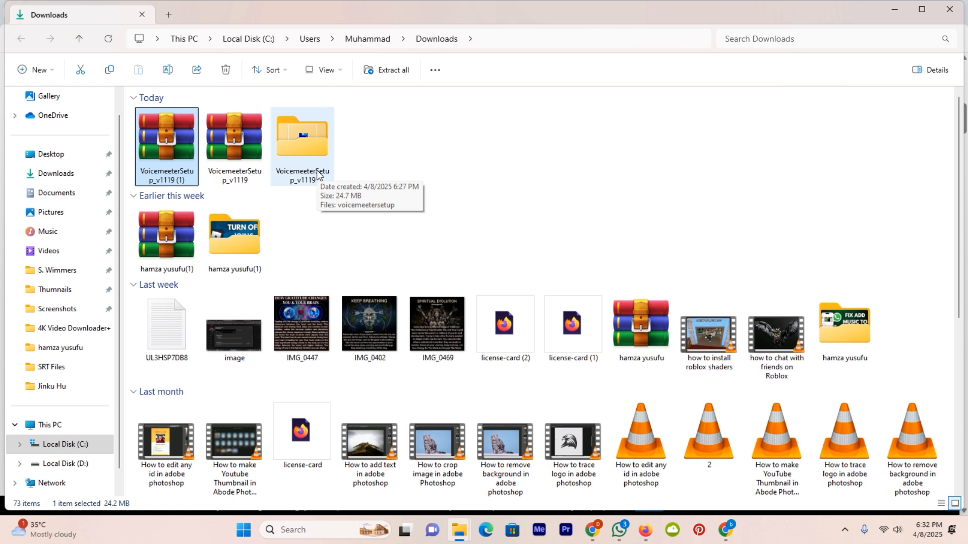
- Launch Voicemeeter from the Downloads folder so its mixer window starts
click(243, 529)
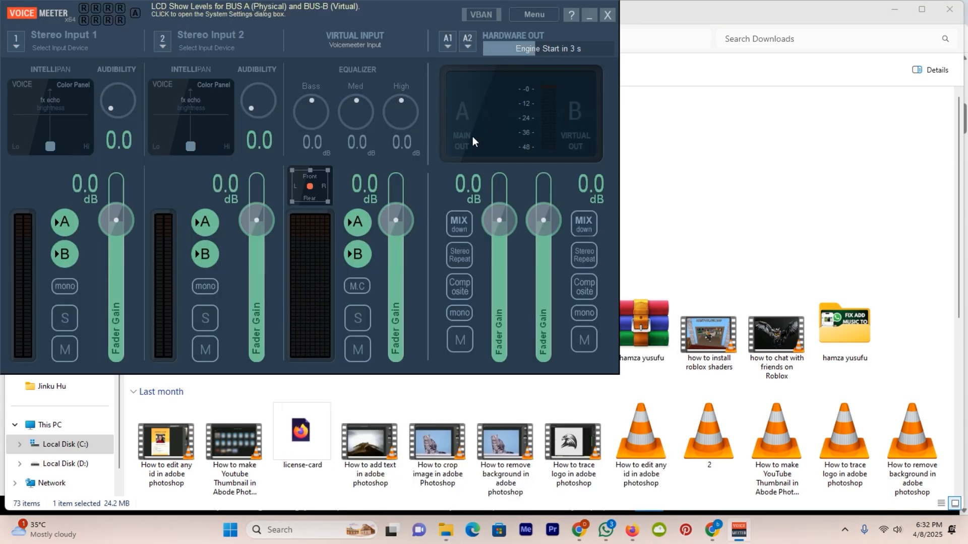
mouse_move(512, 76)
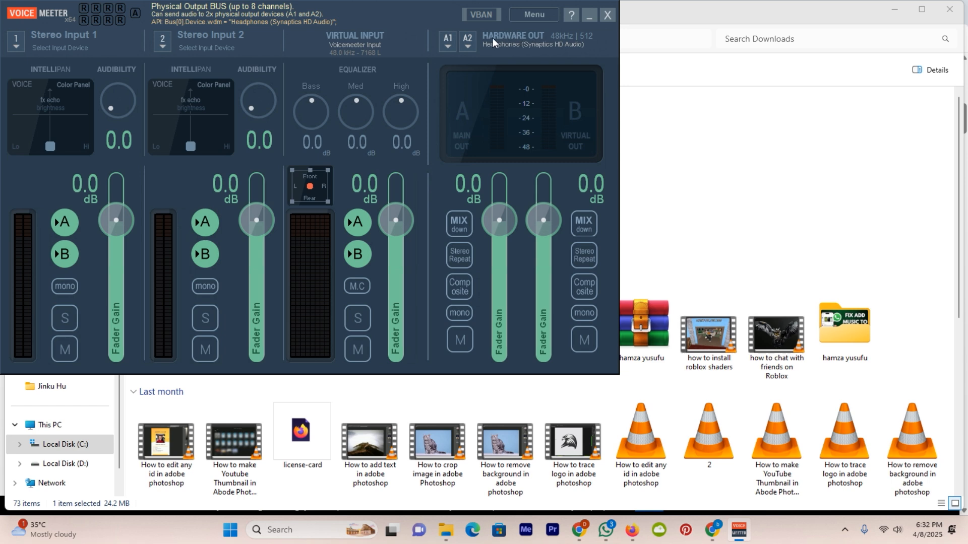
- Keep Headphones (Synaptics HD Audio) under WDM as the A1 hardware output, declining removal
click(446, 38)
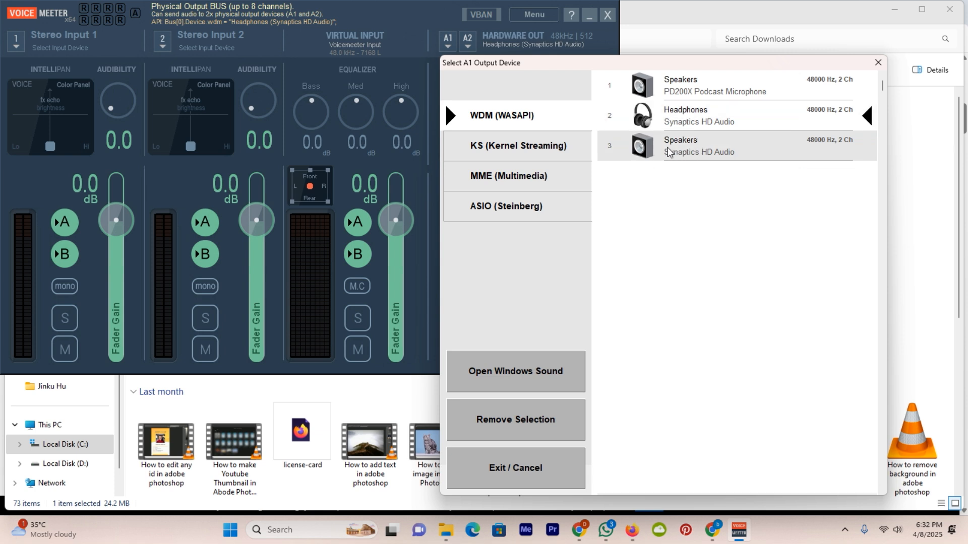
click(515, 419)
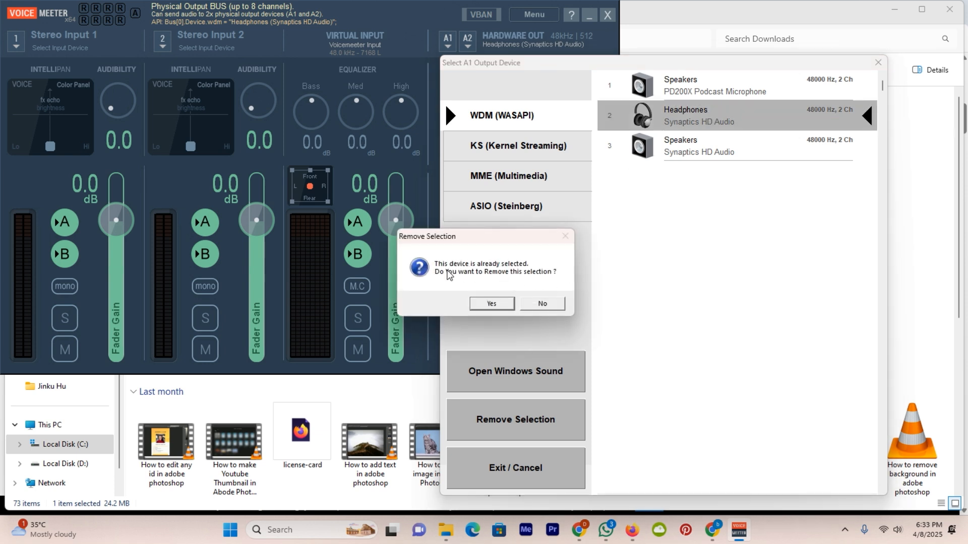
mouse_move(532, 273)
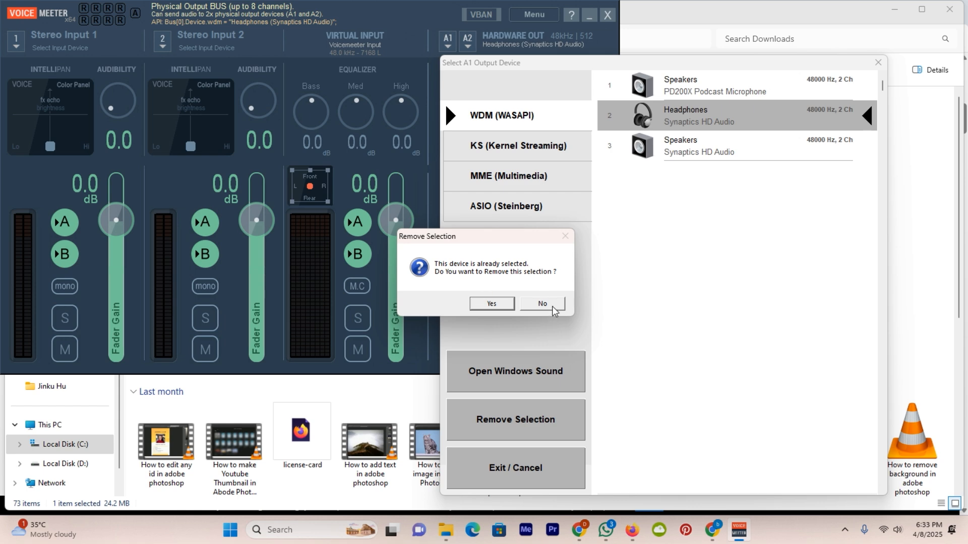
click(541, 304)
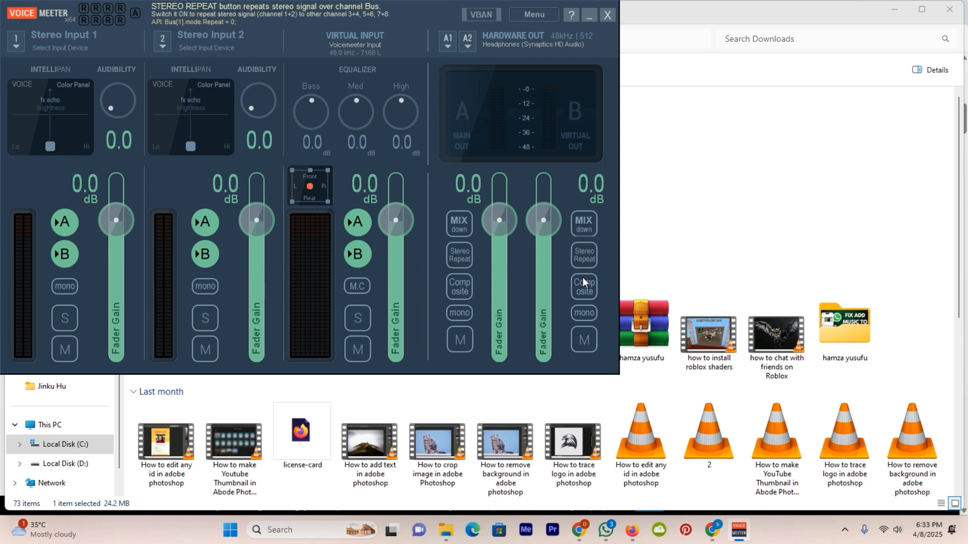
- Switch the output bus mono setting to the swap mode
click(458, 314)
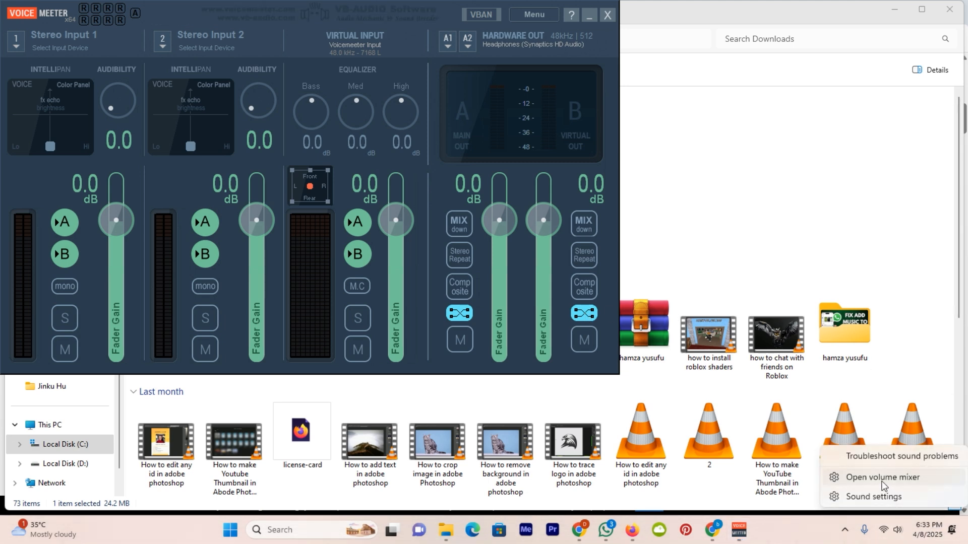
- Set the Windows output device to Voicemeeter VAIO3 Input in the volume mixer
click(882, 477)
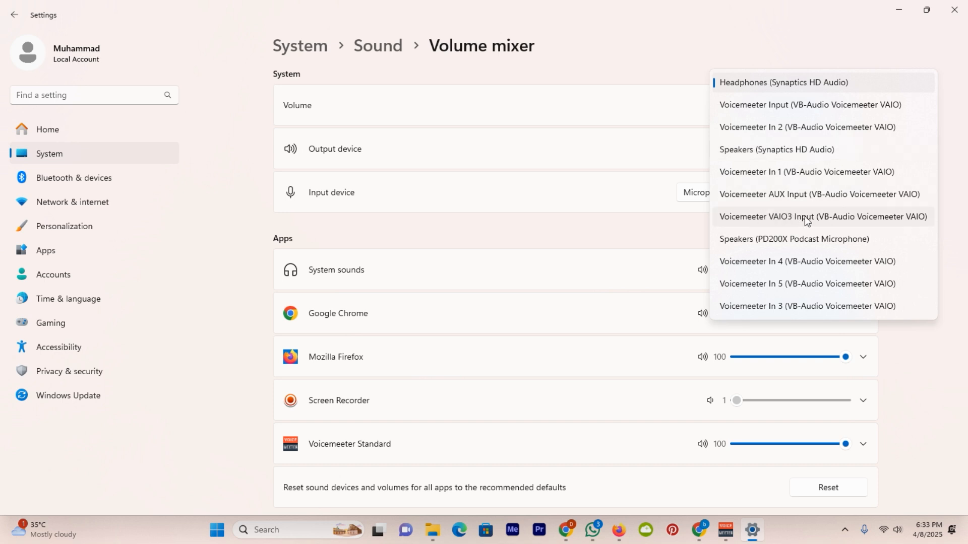
click(823, 216)
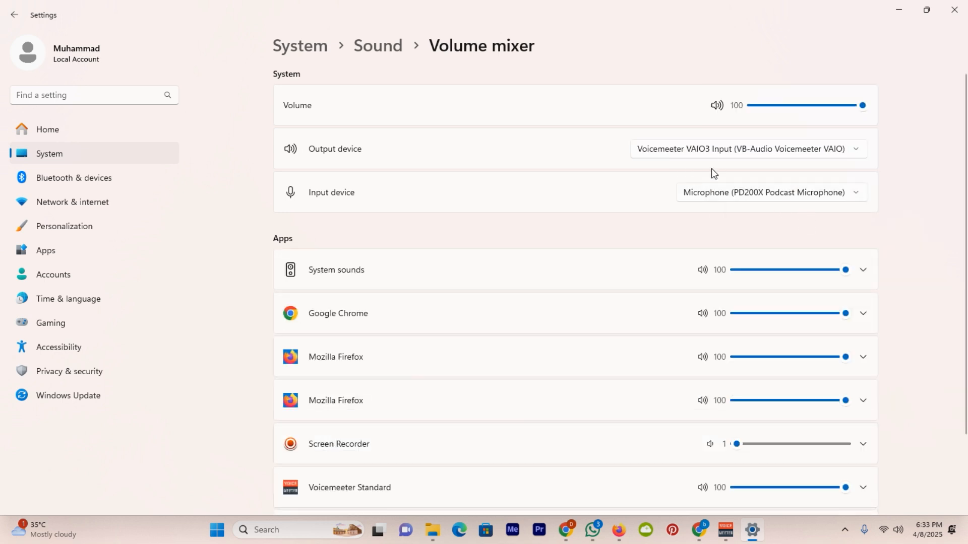